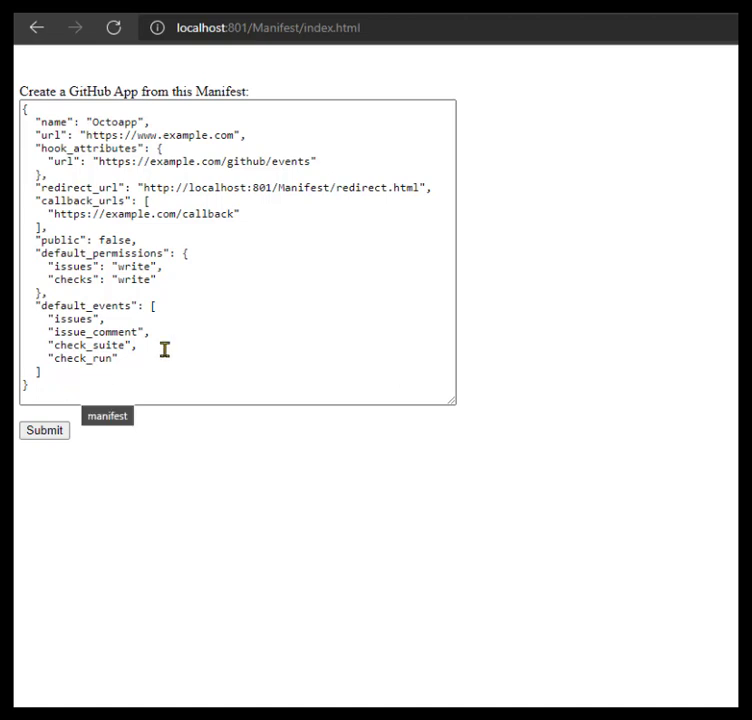
Review the manifest's url and public setting, then submit the manifest to GitHub
double_click(116, 122)
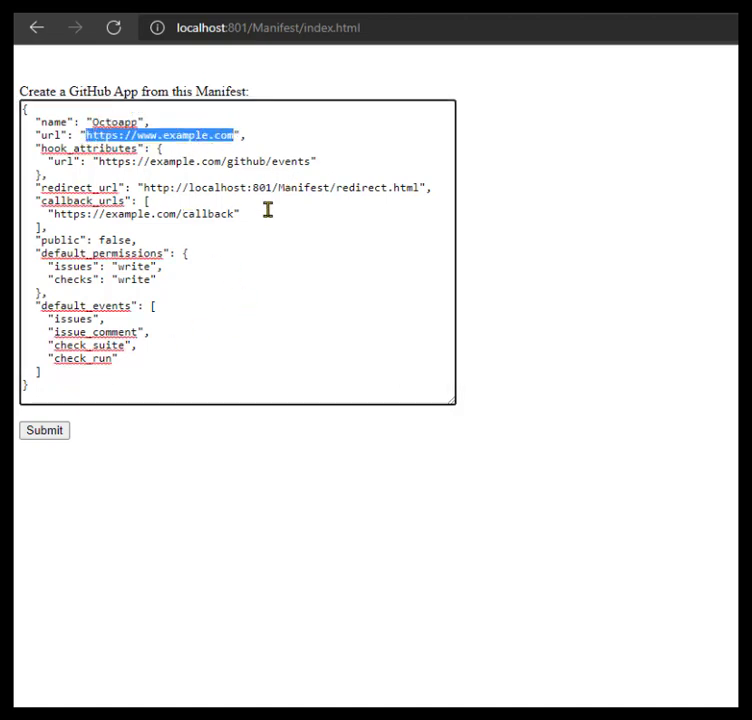
mouse_move(72, 148)
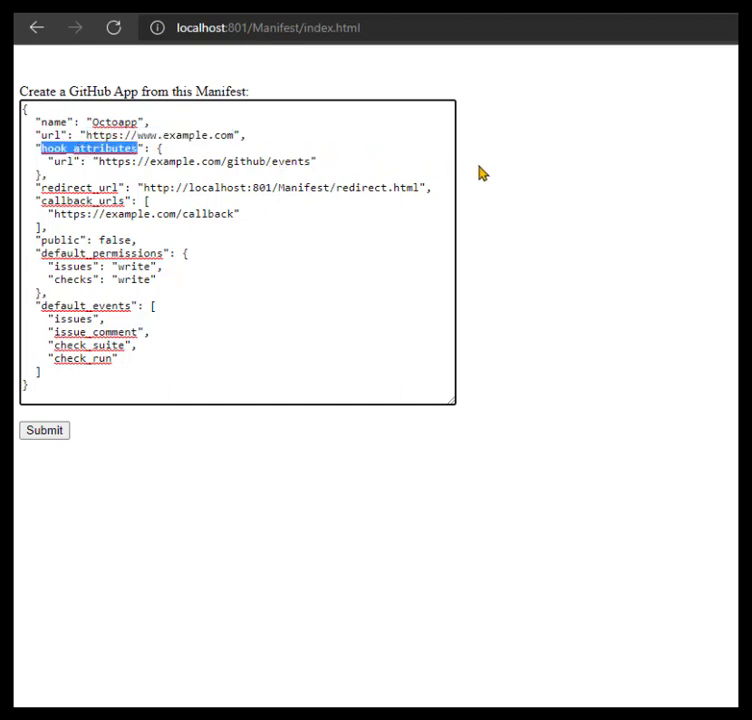
mouse_move(556, 160)
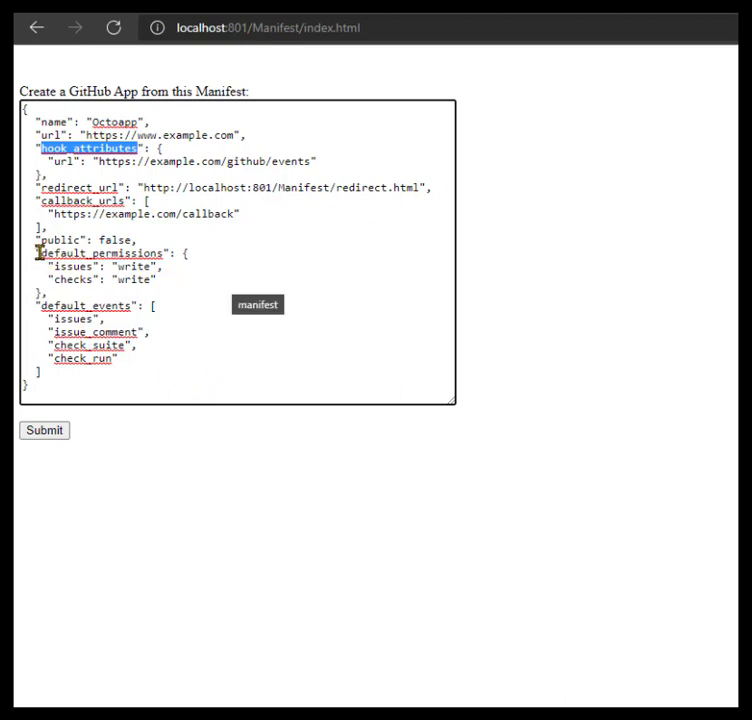
double_click(60, 240)
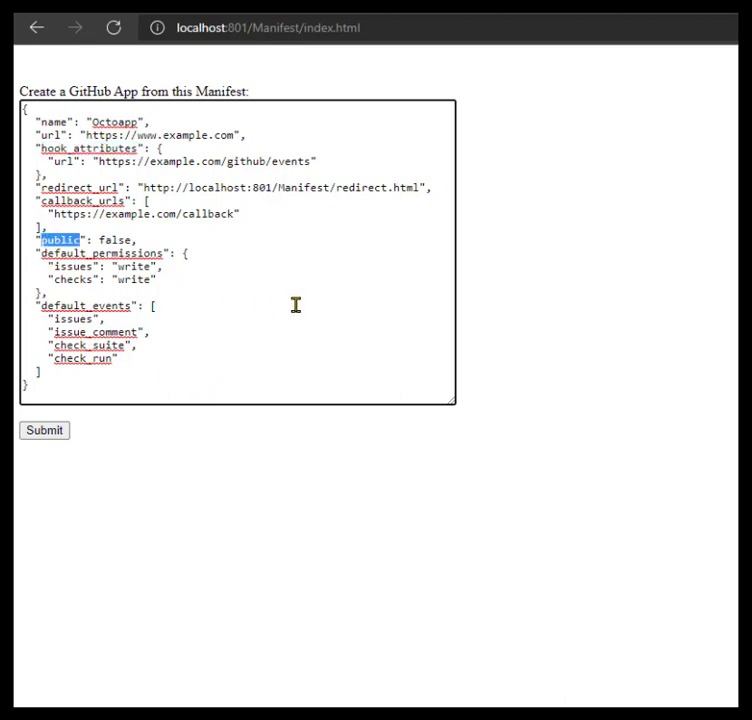
mouse_move(292, 304)
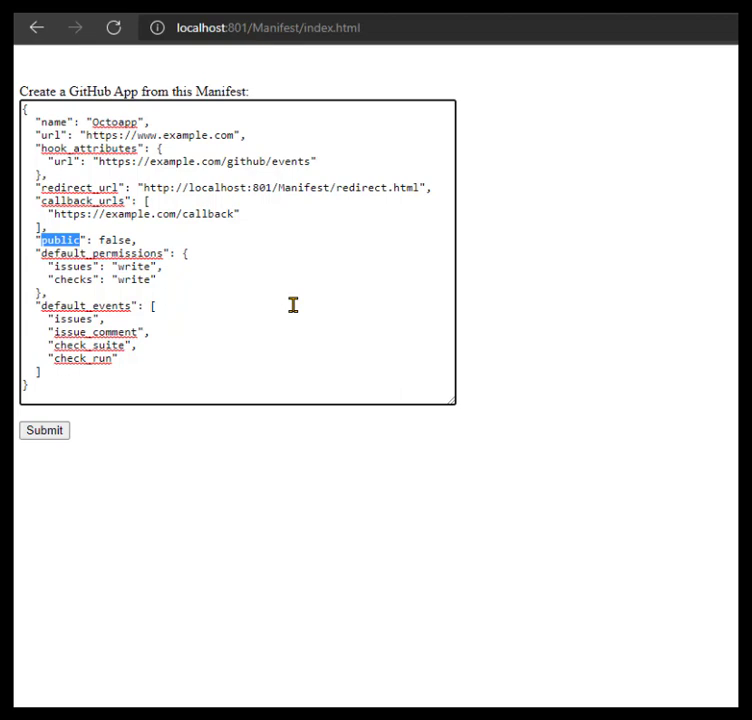
left_click(44, 430)
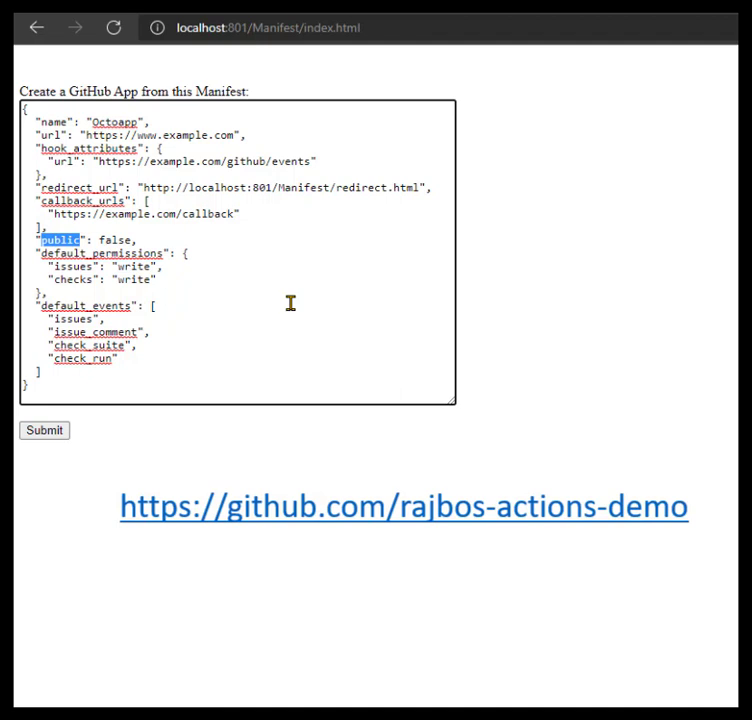
mouse_move(296, 308)
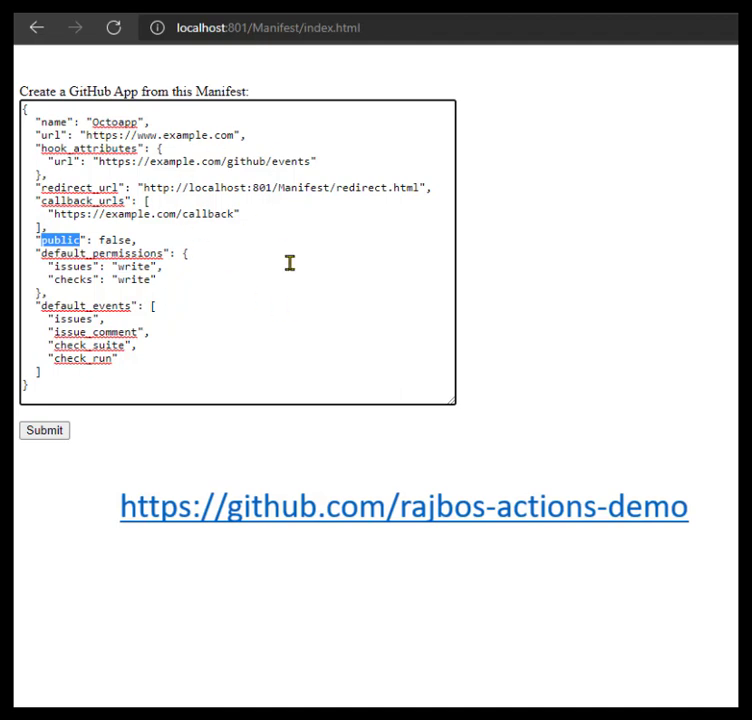
mouse_move(284, 240)
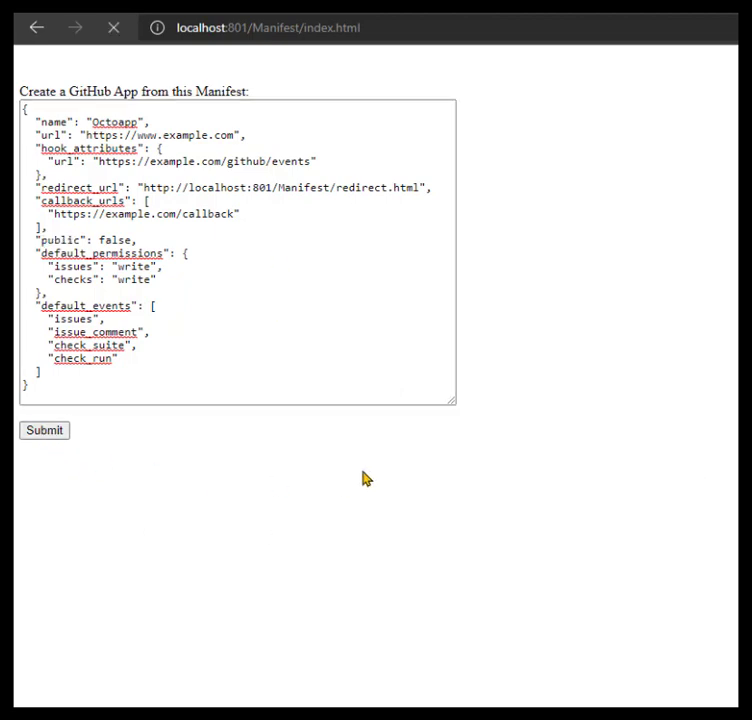
left_click(44, 430)
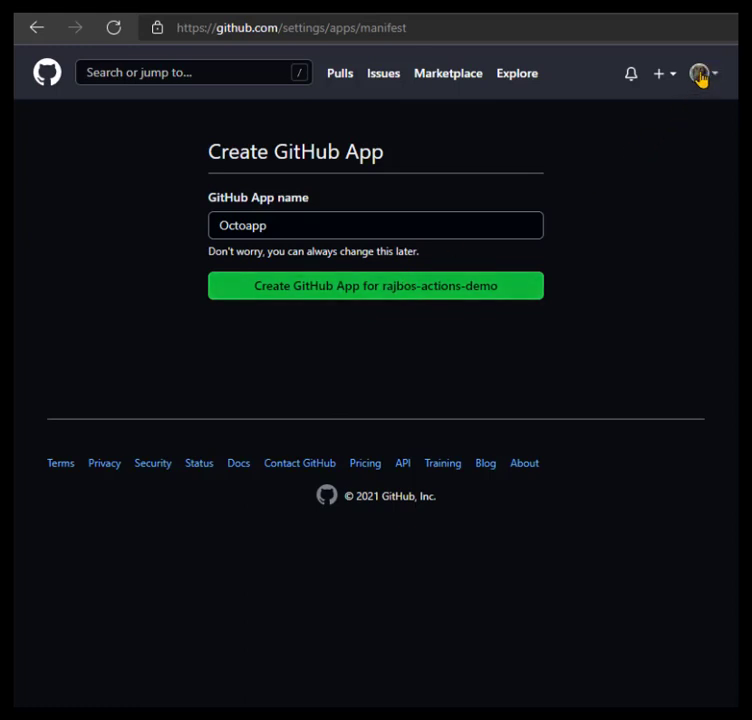
Confirm the signed-in account and create the app renamed to My-Octoapp
left_click(700, 72)
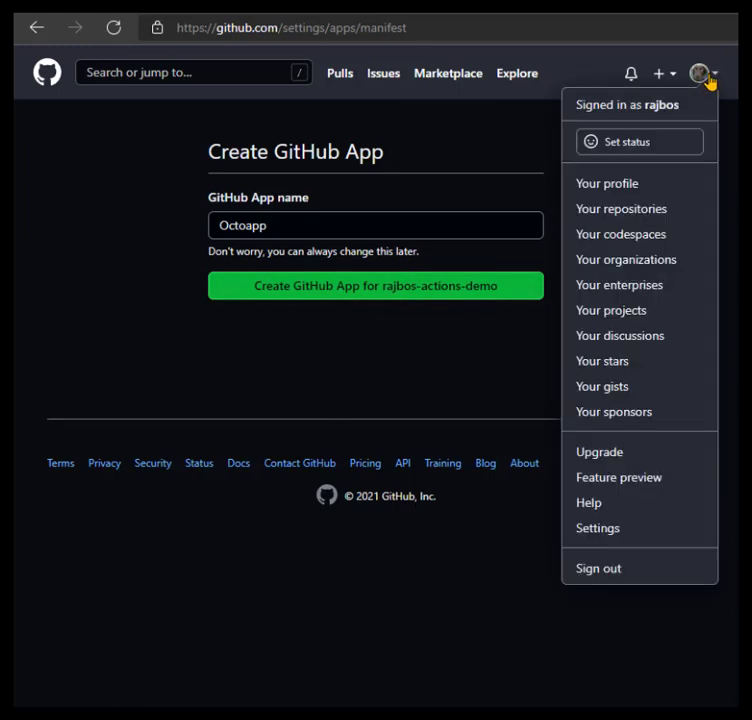
mouse_move(448, 146)
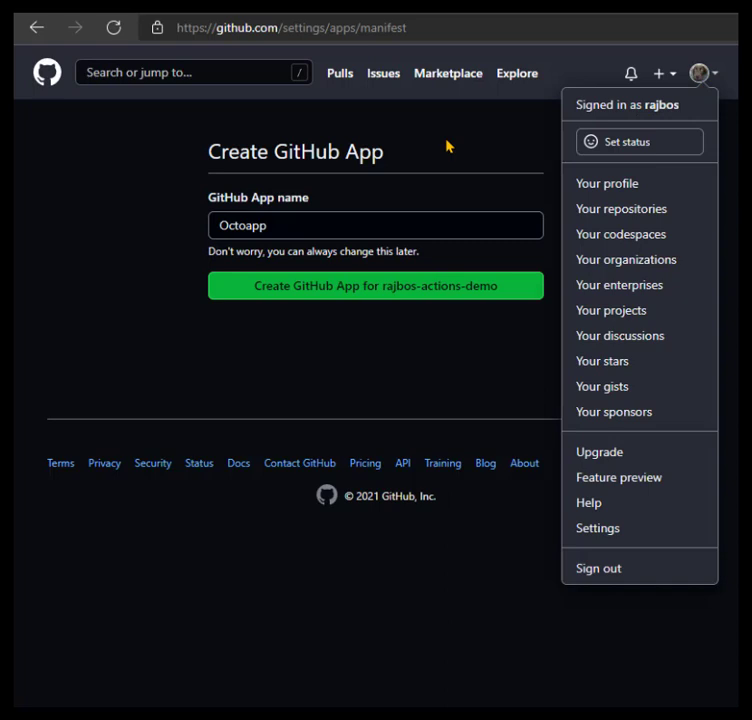
left_click(376, 224)
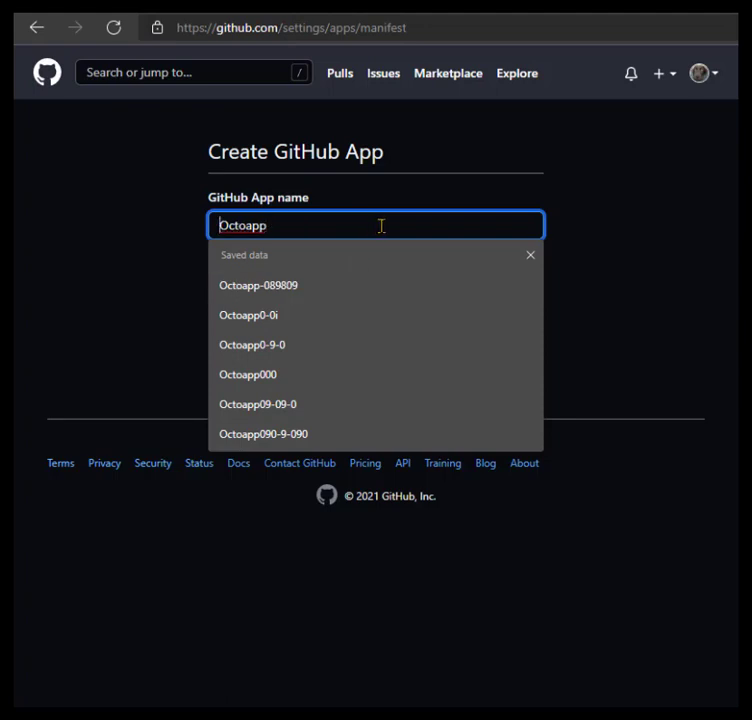
type("MyOctoapp")
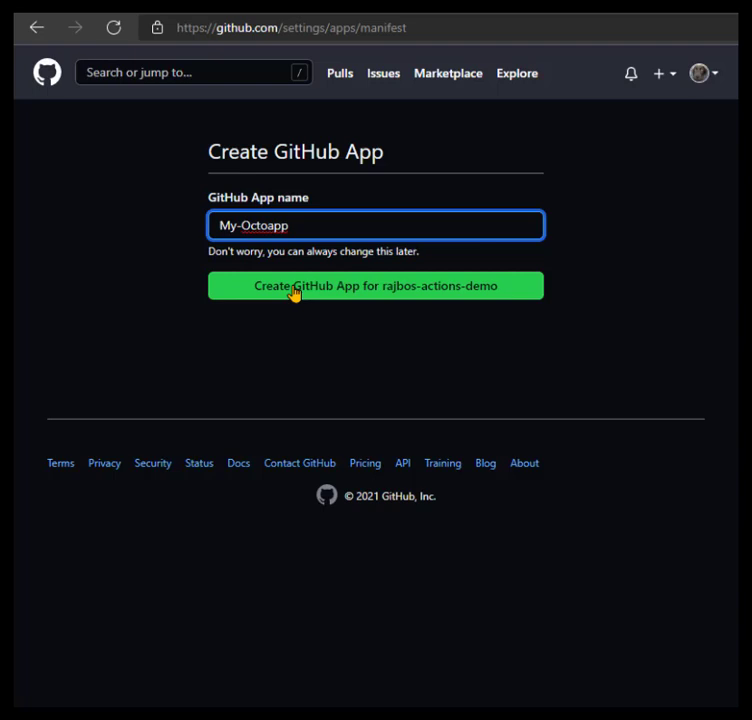
mouse_move(372, 292)
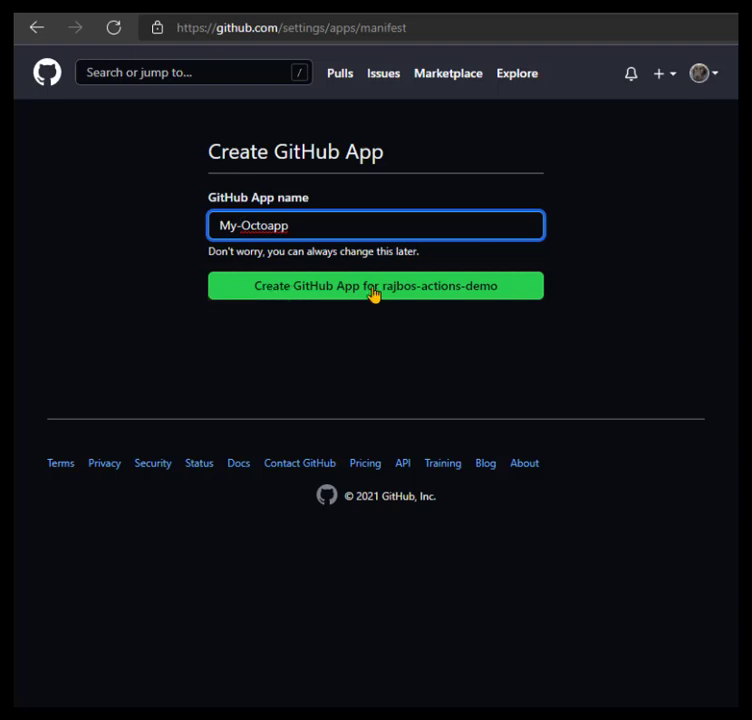
left_click(376, 284)
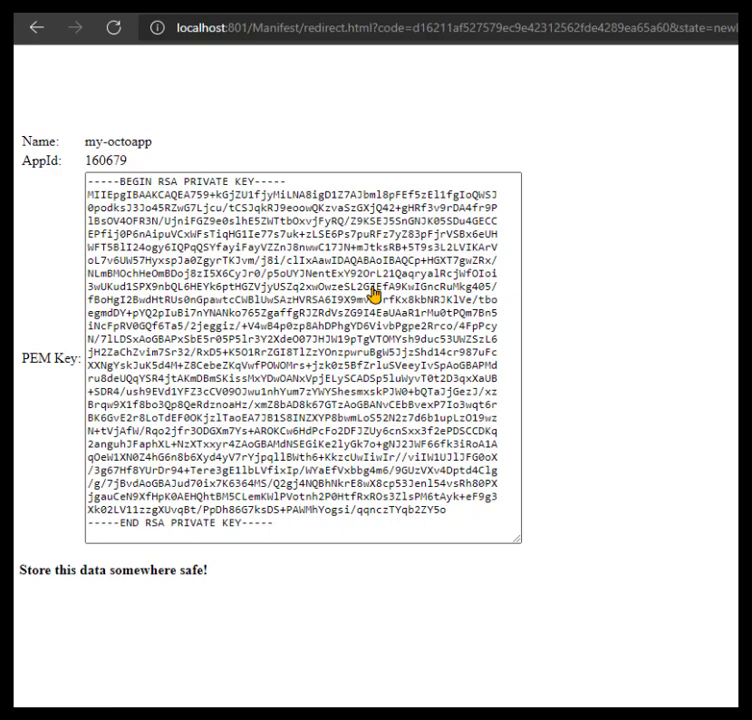
mouse_move(372, 292)
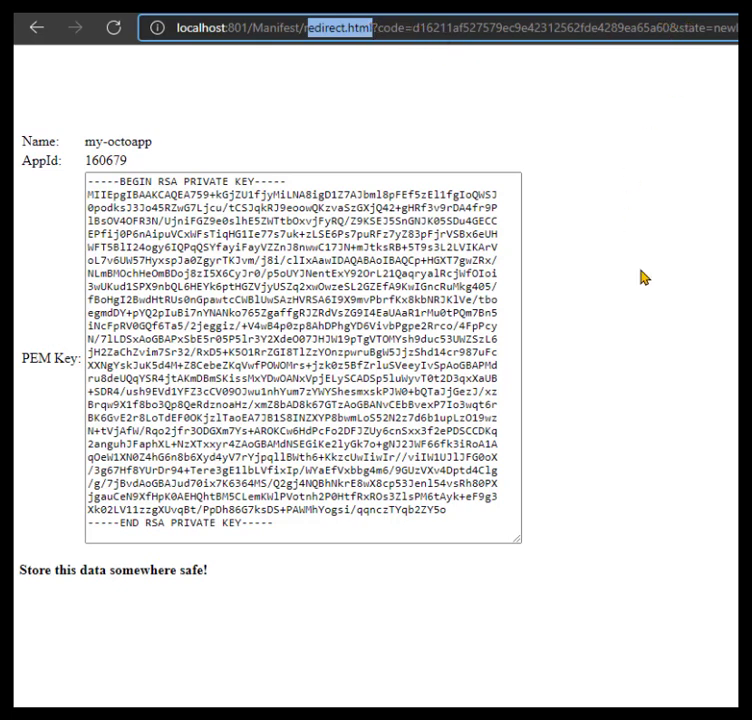
mouse_move(72, 172)
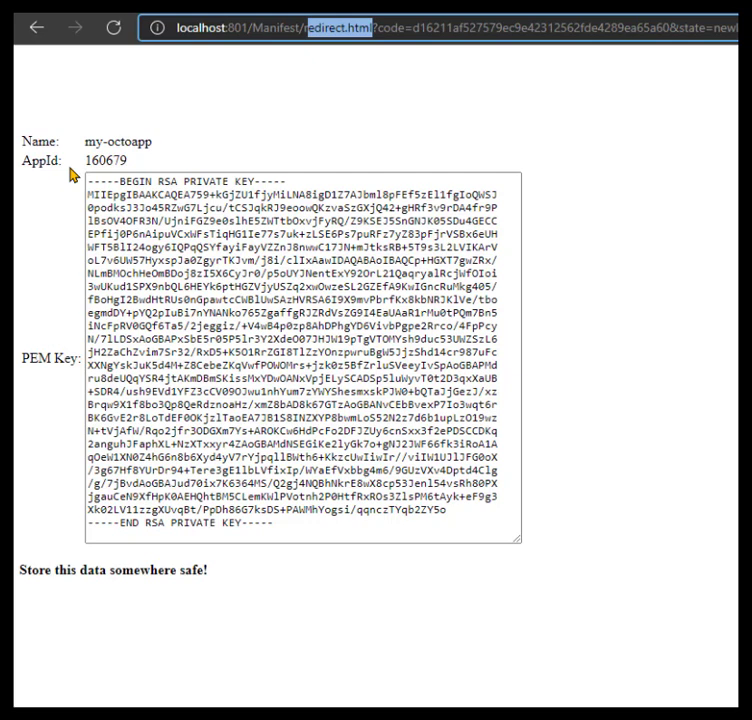
double_click(108, 160)
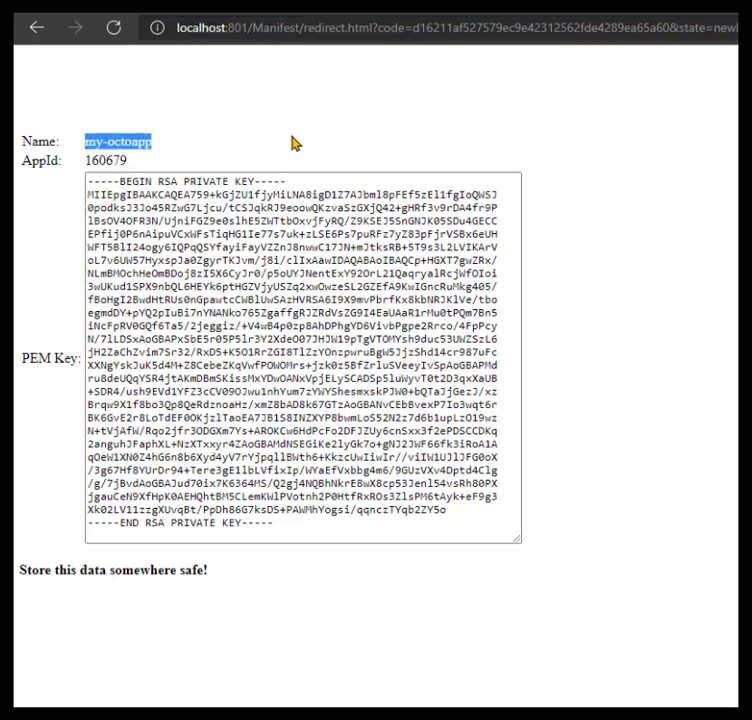
mouse_move(612, 368)
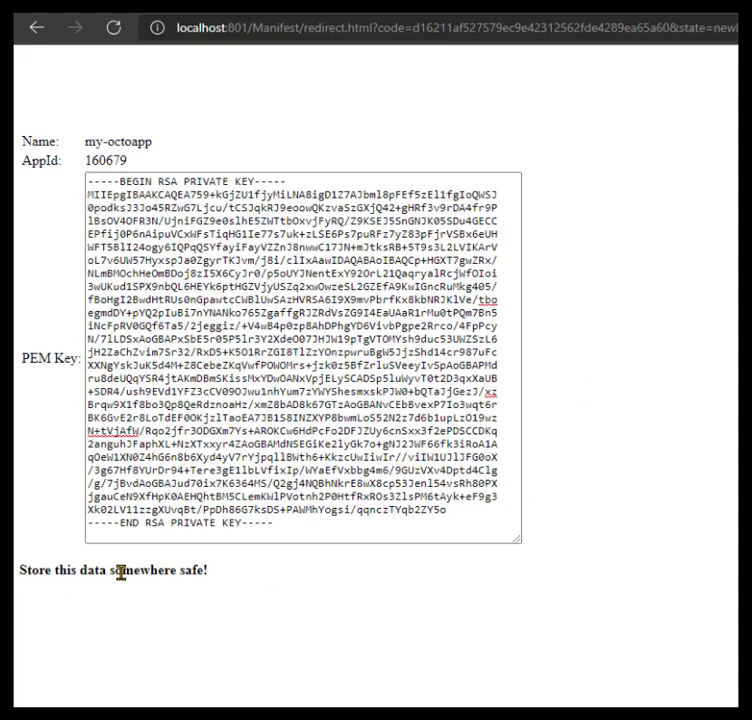
mouse_move(564, 192)
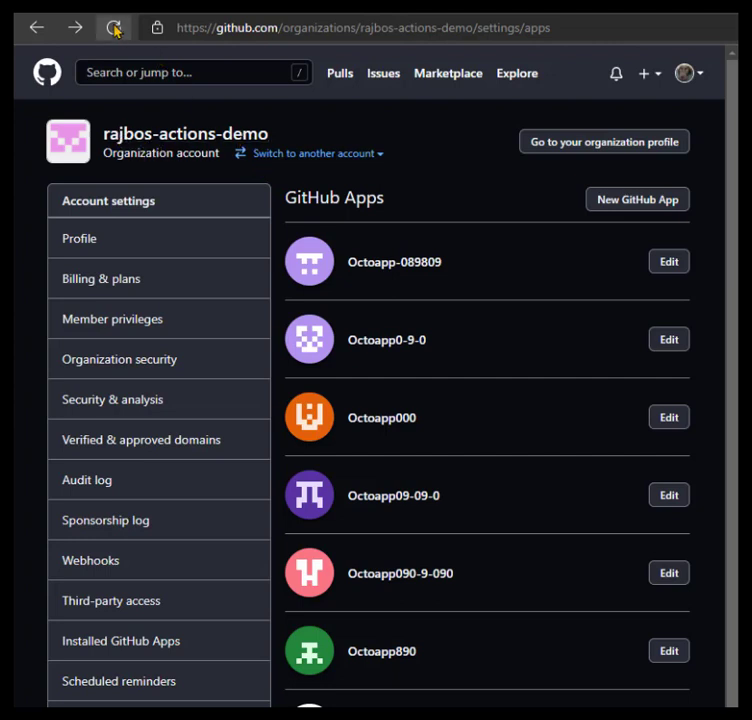
Reload the organization's GitHub Apps list and open My-Octoapp's settings page
left_click(112, 28)
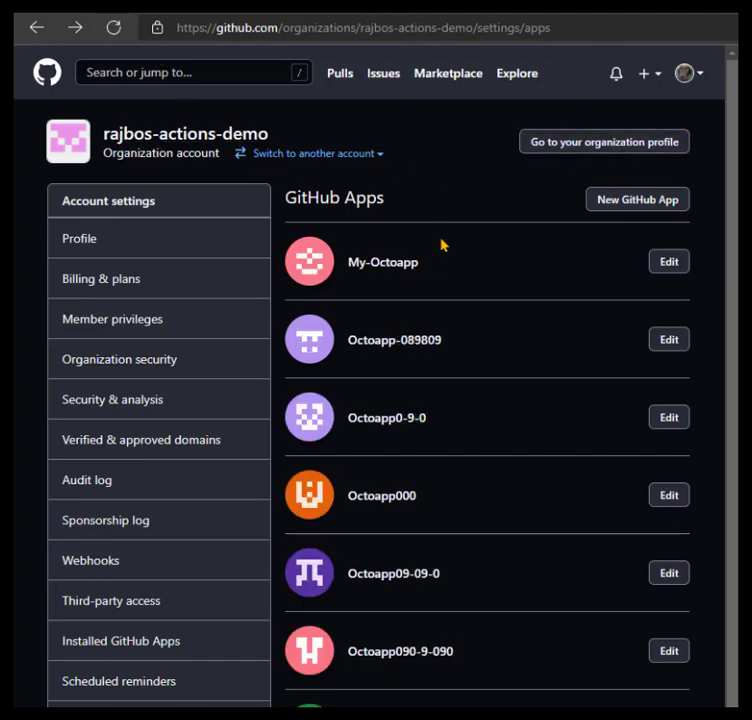
mouse_move(668, 260)
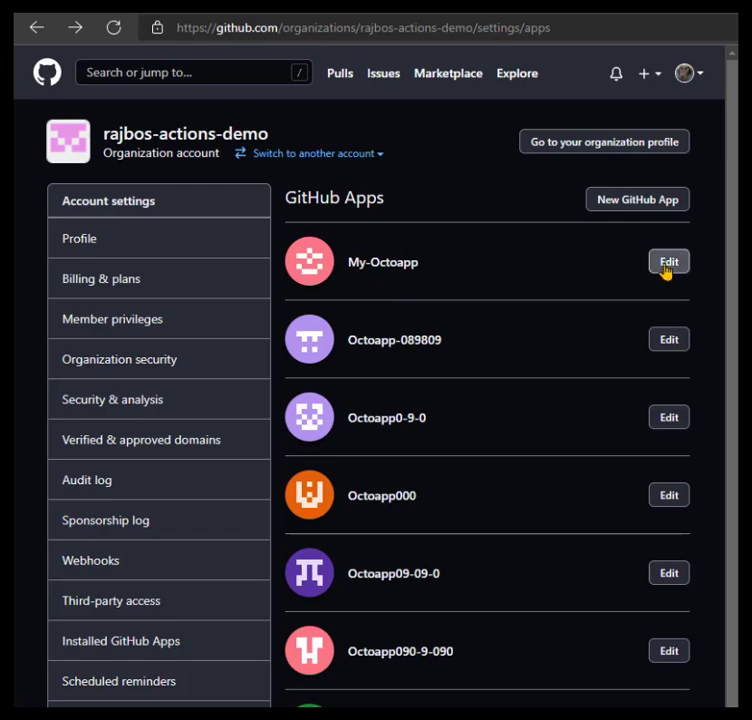
left_click(668, 260)
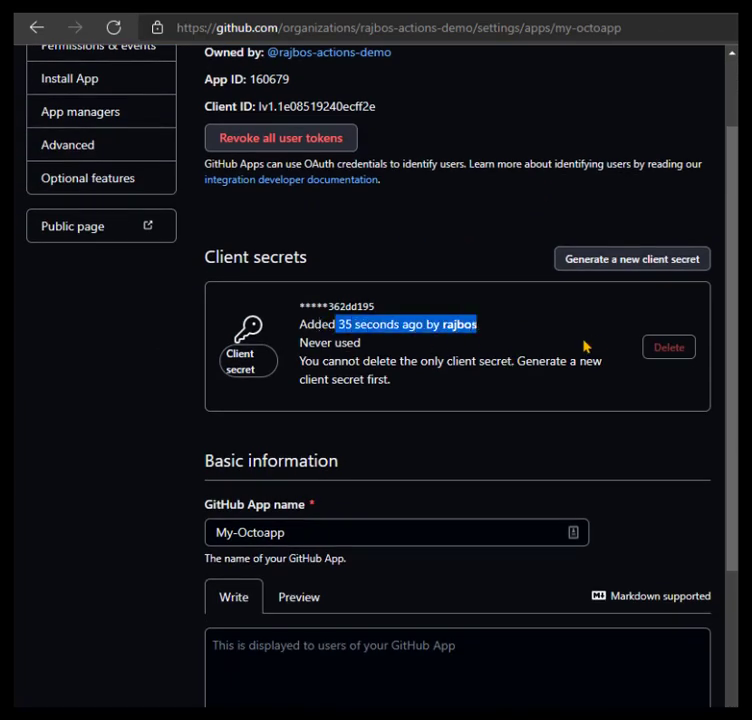
scroll("down", 3)
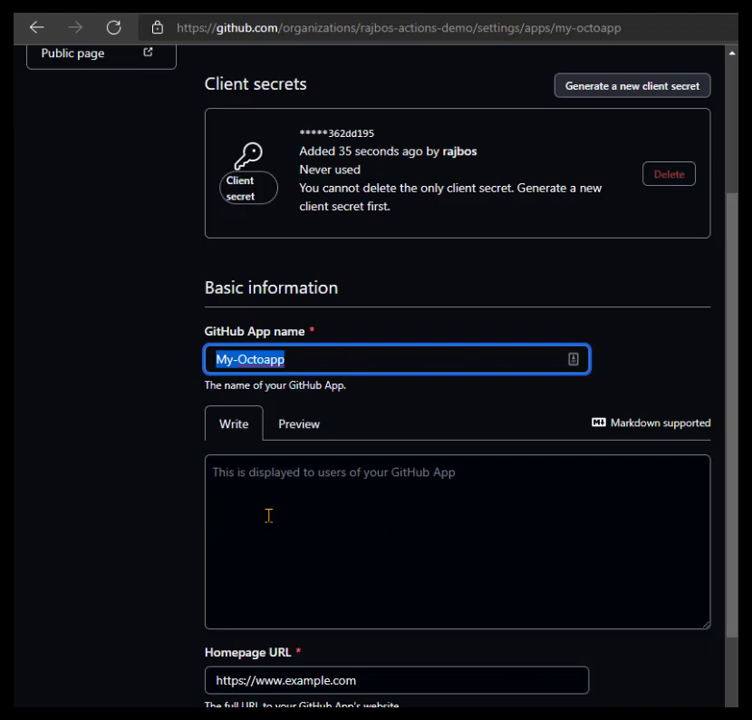
scroll("down", 3)
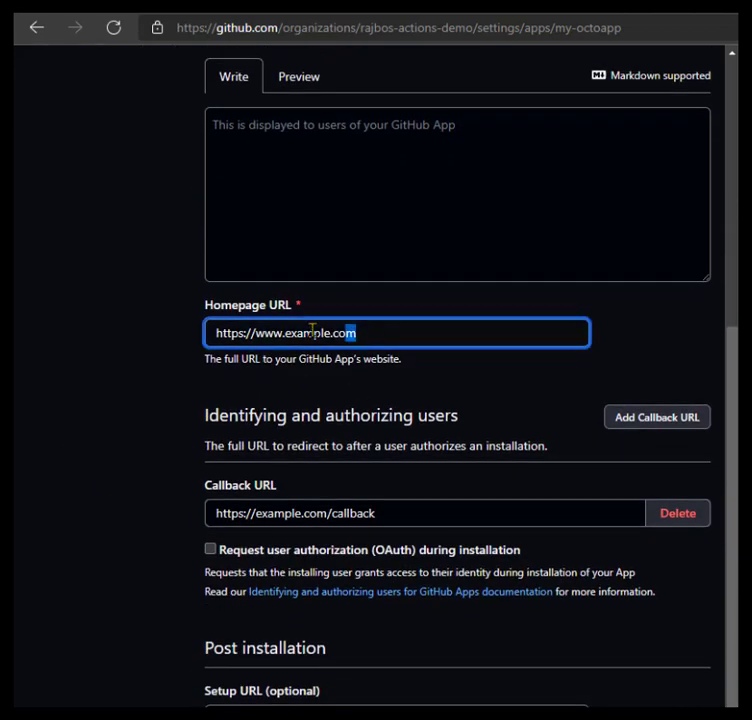
left_click(100, 452)
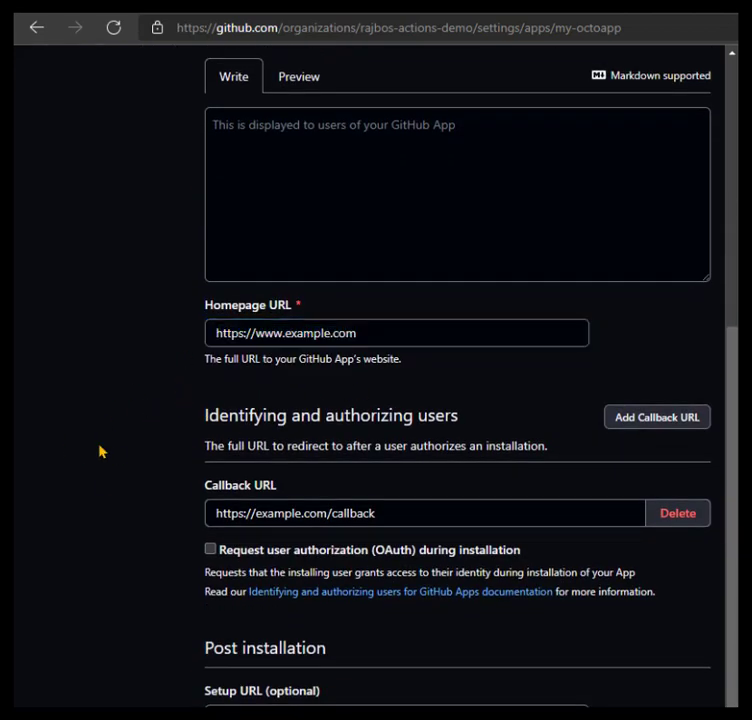
scroll("down", 3)
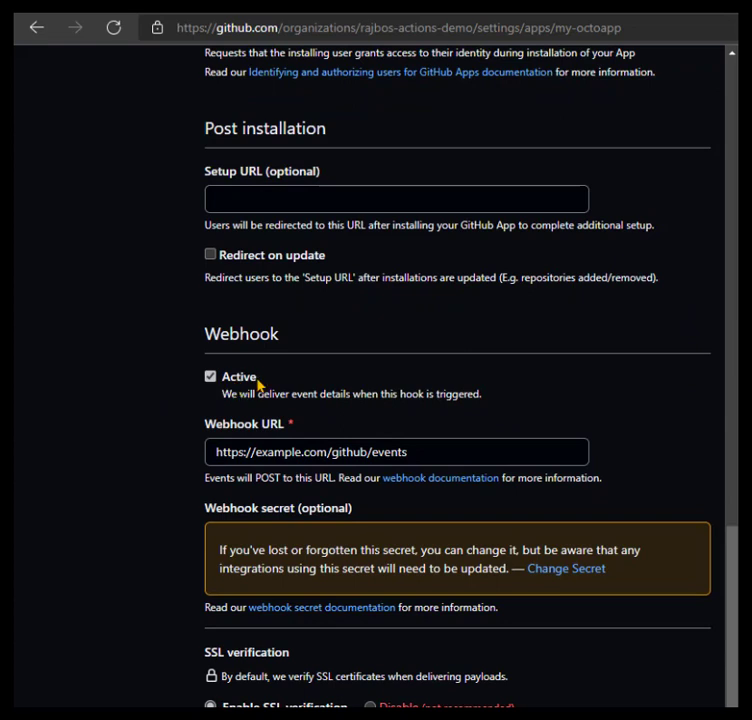
mouse_move(432, 446)
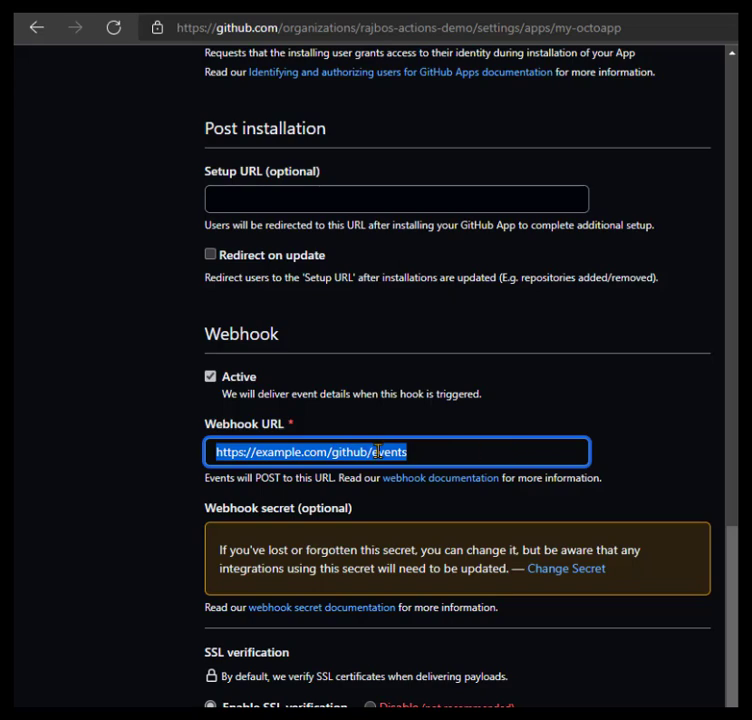
left_click(128, 504)
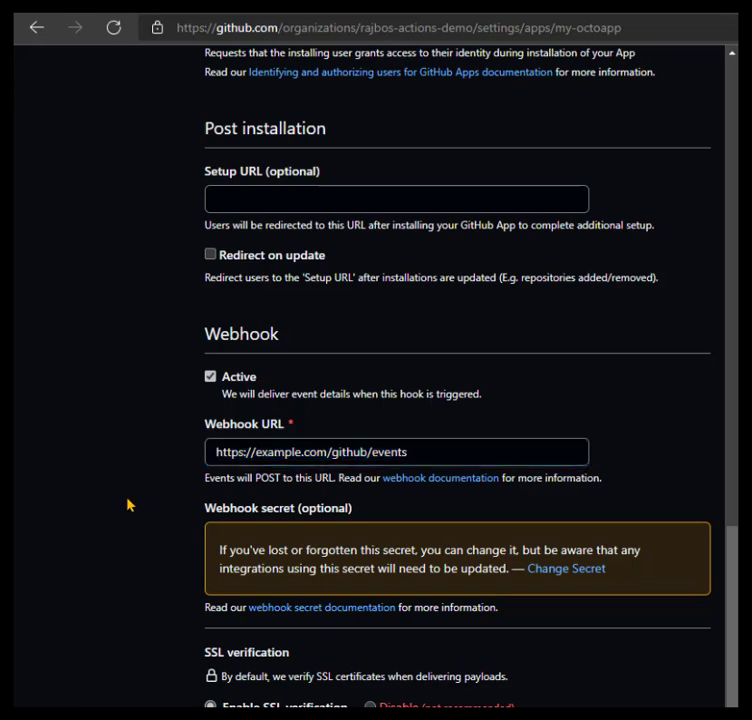
scroll("down", 3)
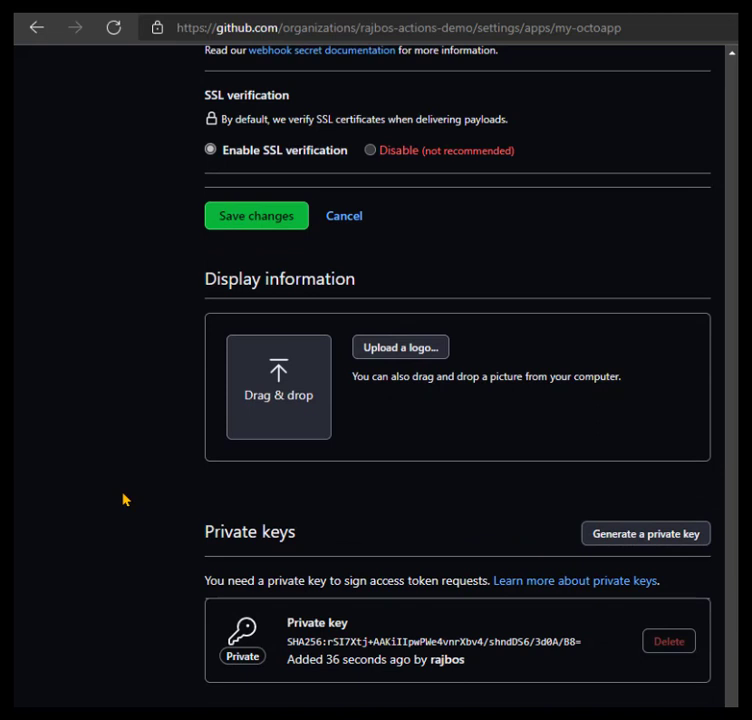
double_click(316, 622)
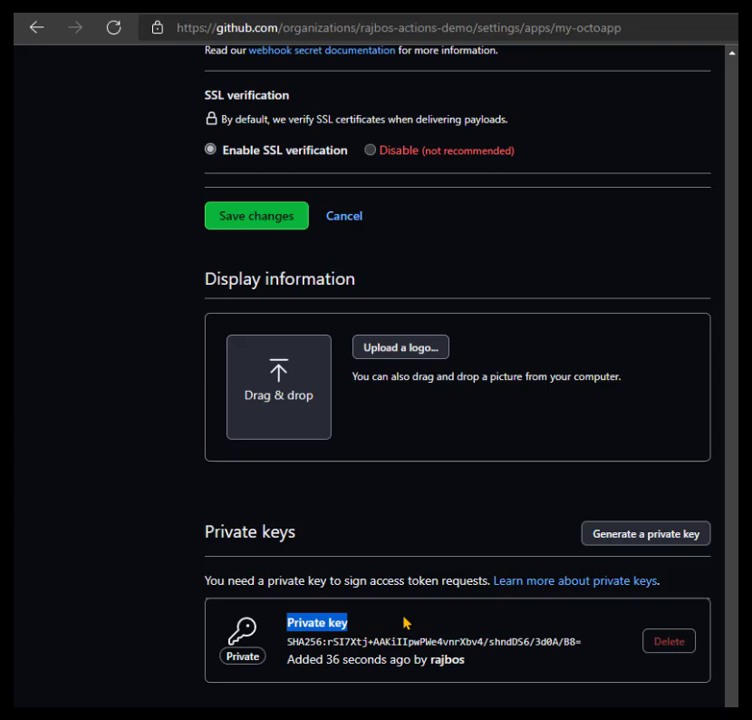
mouse_move(88, 540)
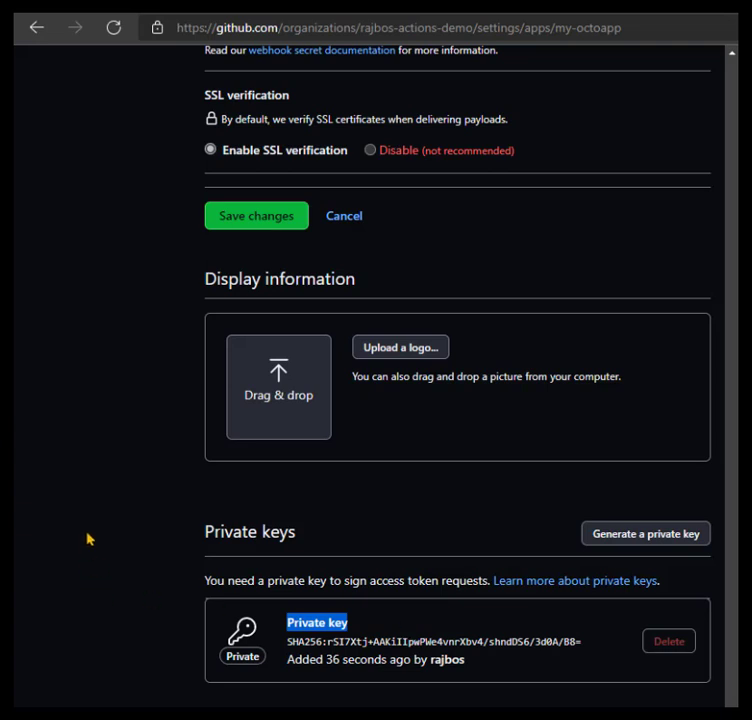
mouse_move(132, 418)
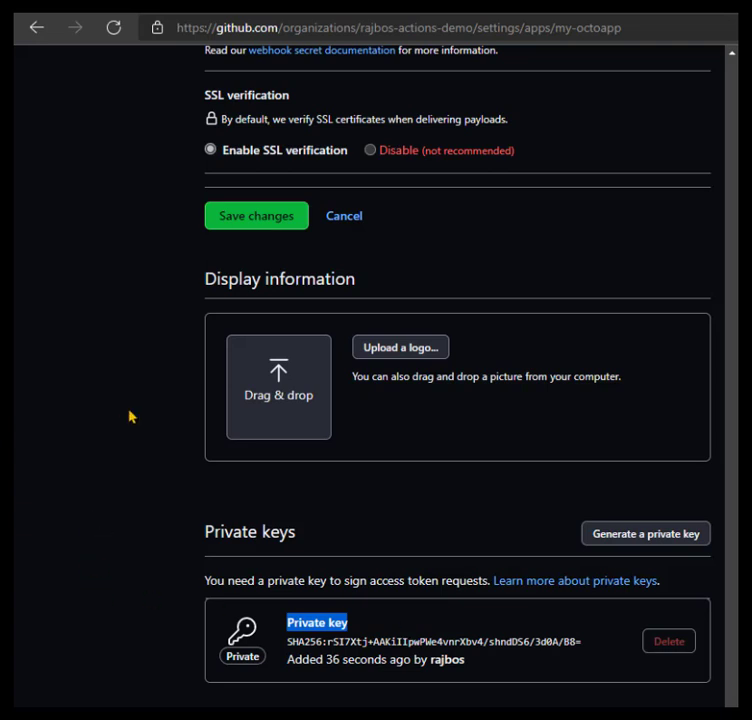